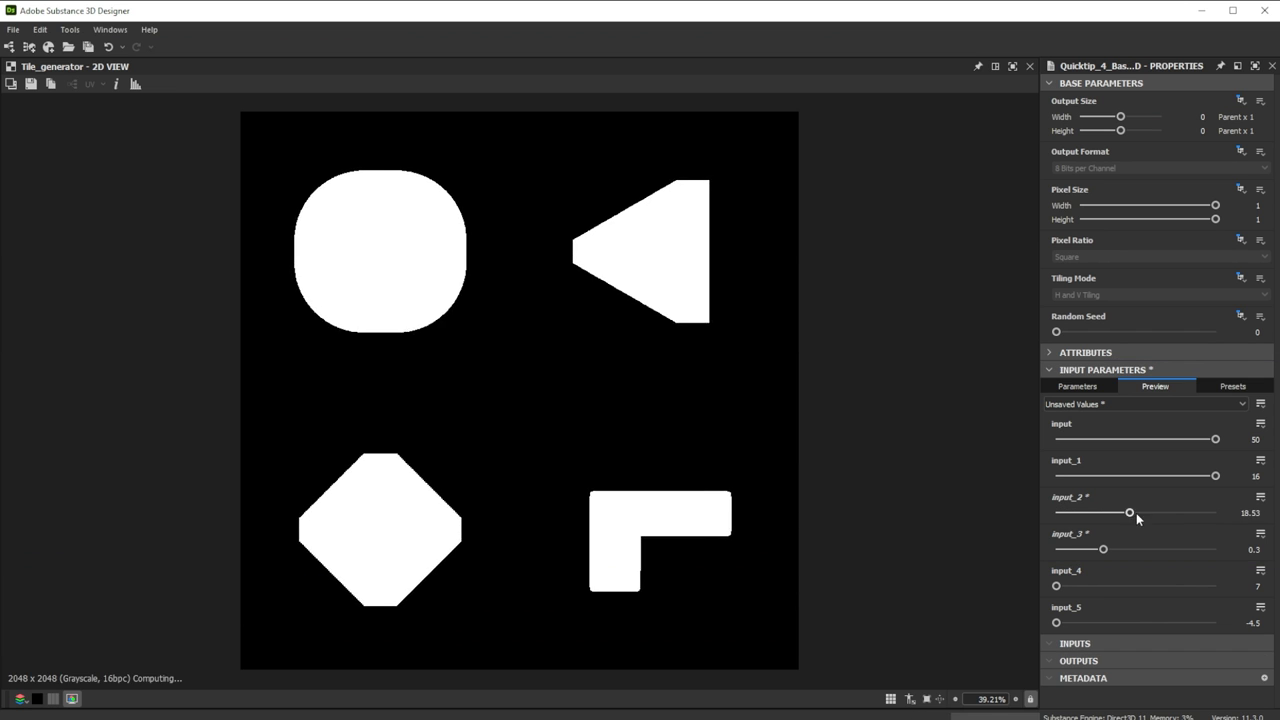
- Drag the shape Input Parameters sliders to turn the preview tiles into rings, a flower and a six-petal star
{"action": "left_click_drag", "start_coordinate": [1128, 512], "coordinate": [1216, 512]}
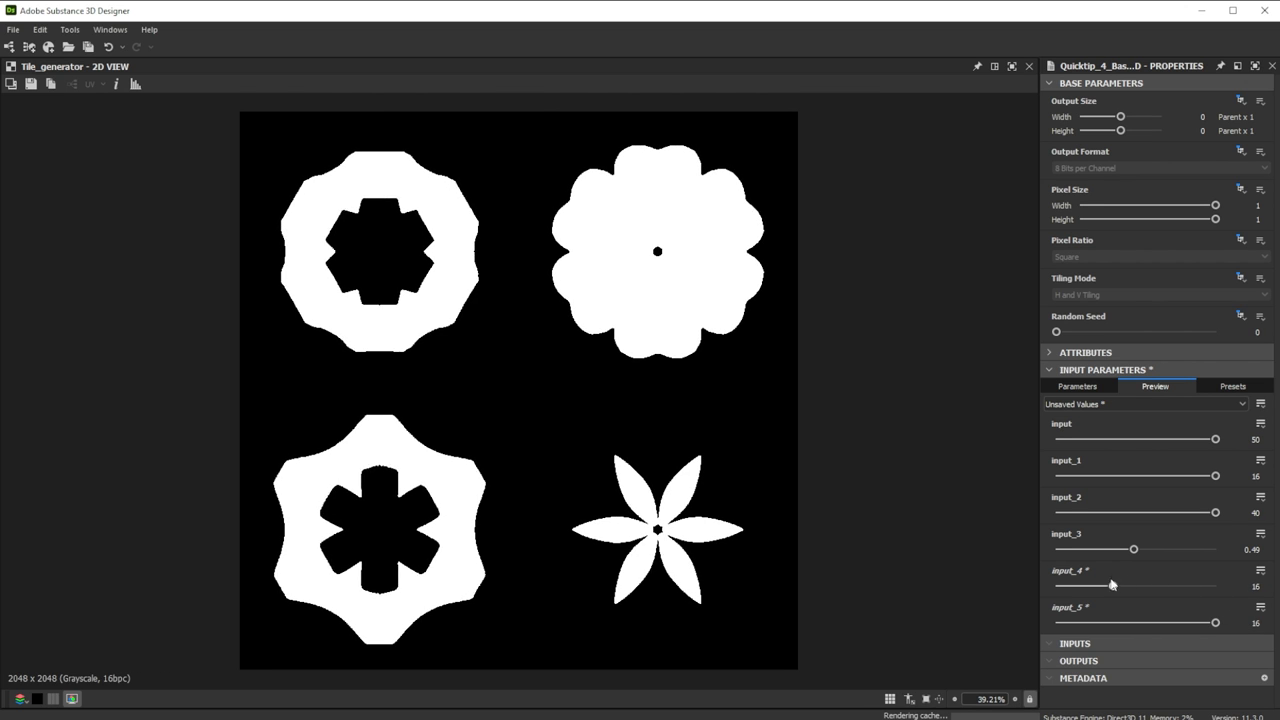
{"action": "left_click_drag", "start_coordinate": [1216, 622], "coordinate": [1072, 622]}
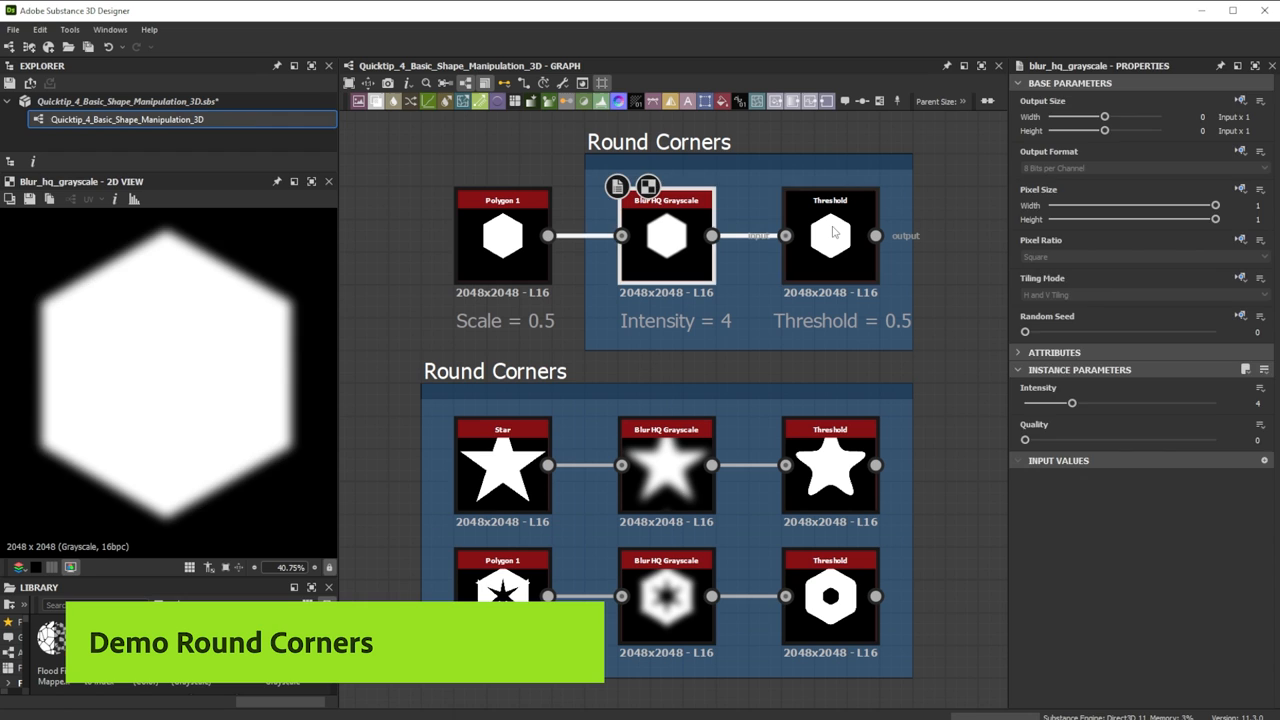
- Lower the hexagon's Threshold to about 0.26, then raise the Blur HQ Intensity to round its corners
{"action": "left_click", "coordinate": [830, 236]}
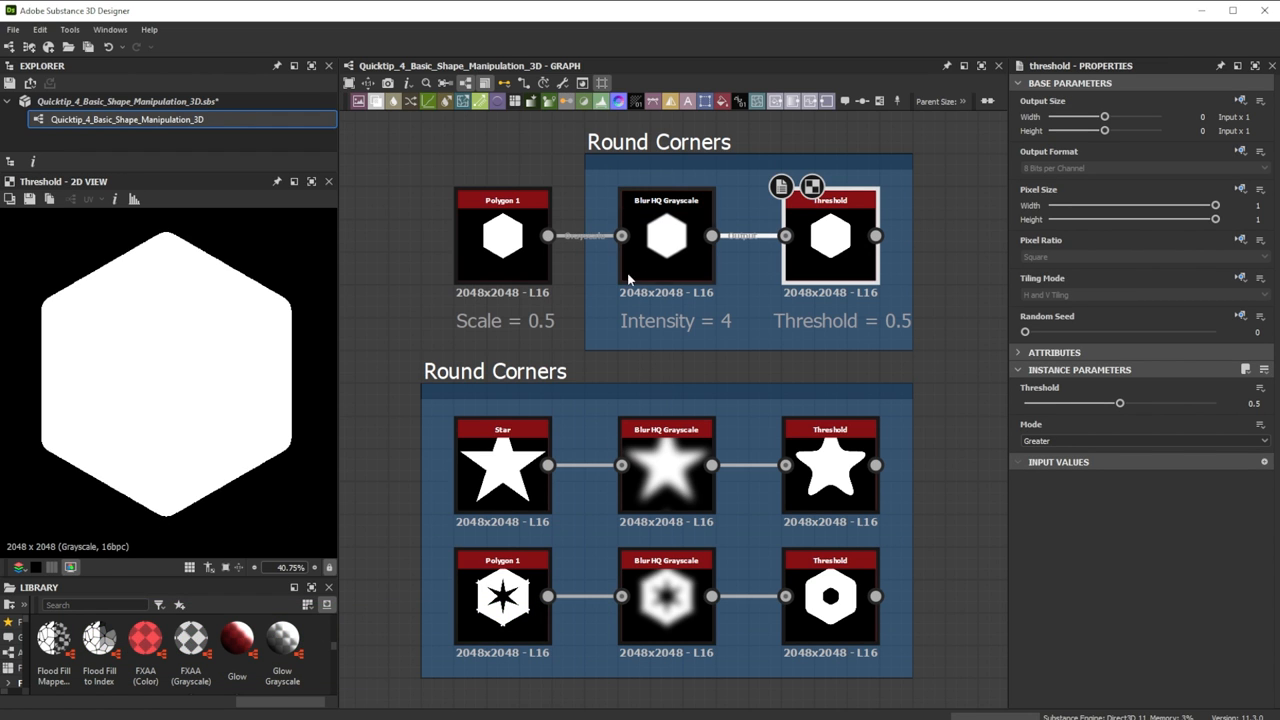
{"action": "left_click", "coordinate": [666, 236]}
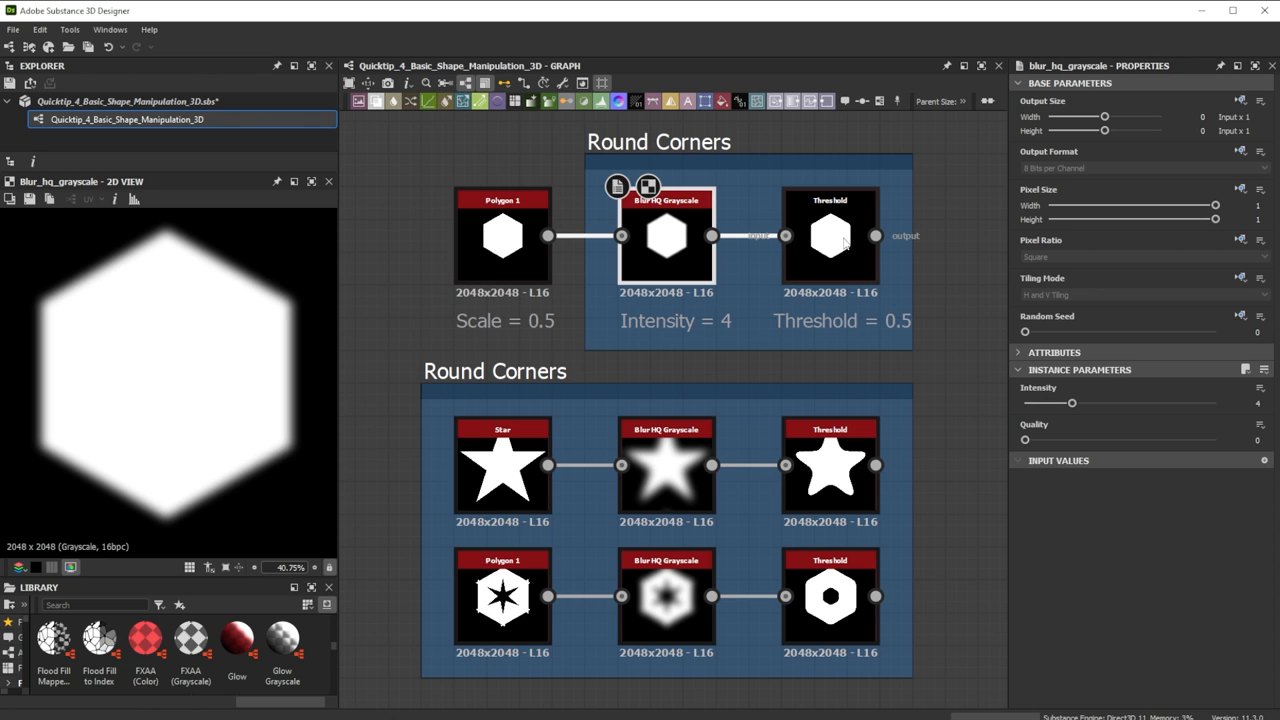
{"action": "mouse_move", "coordinate": [832, 240]}
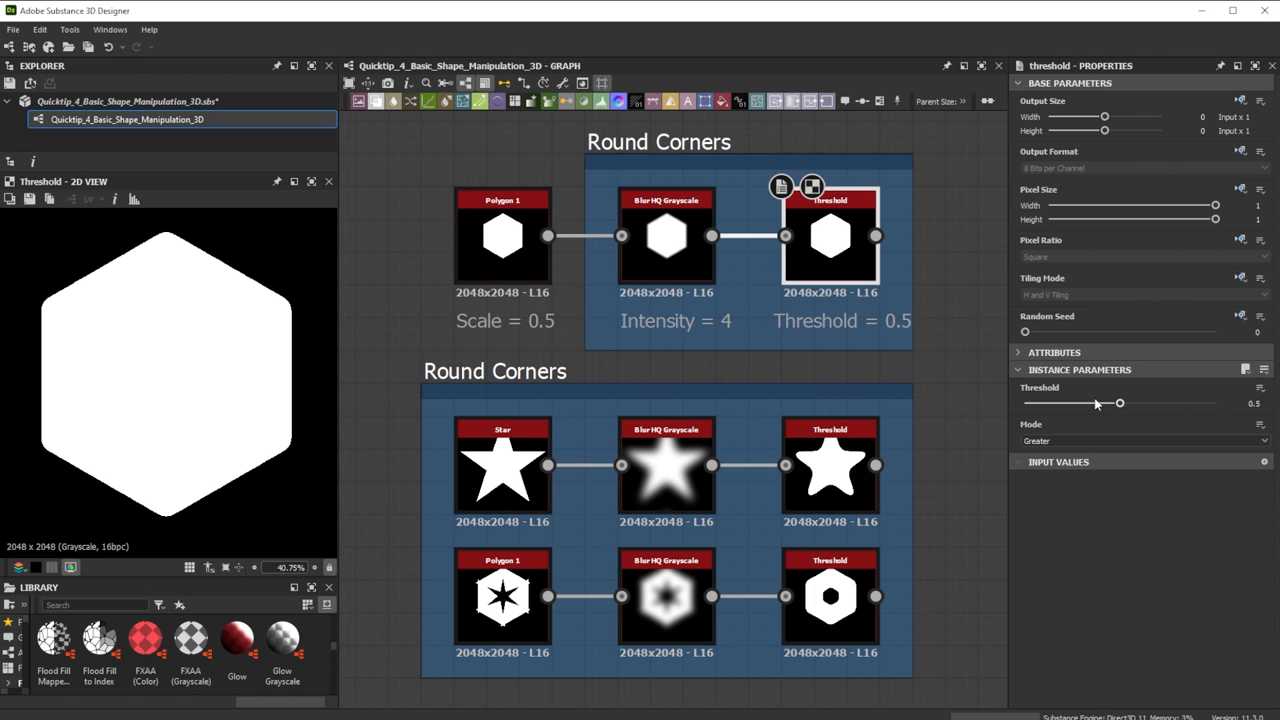
{"action": "left_click_drag", "start_coordinate": [1120, 402], "coordinate": [1074, 402]}
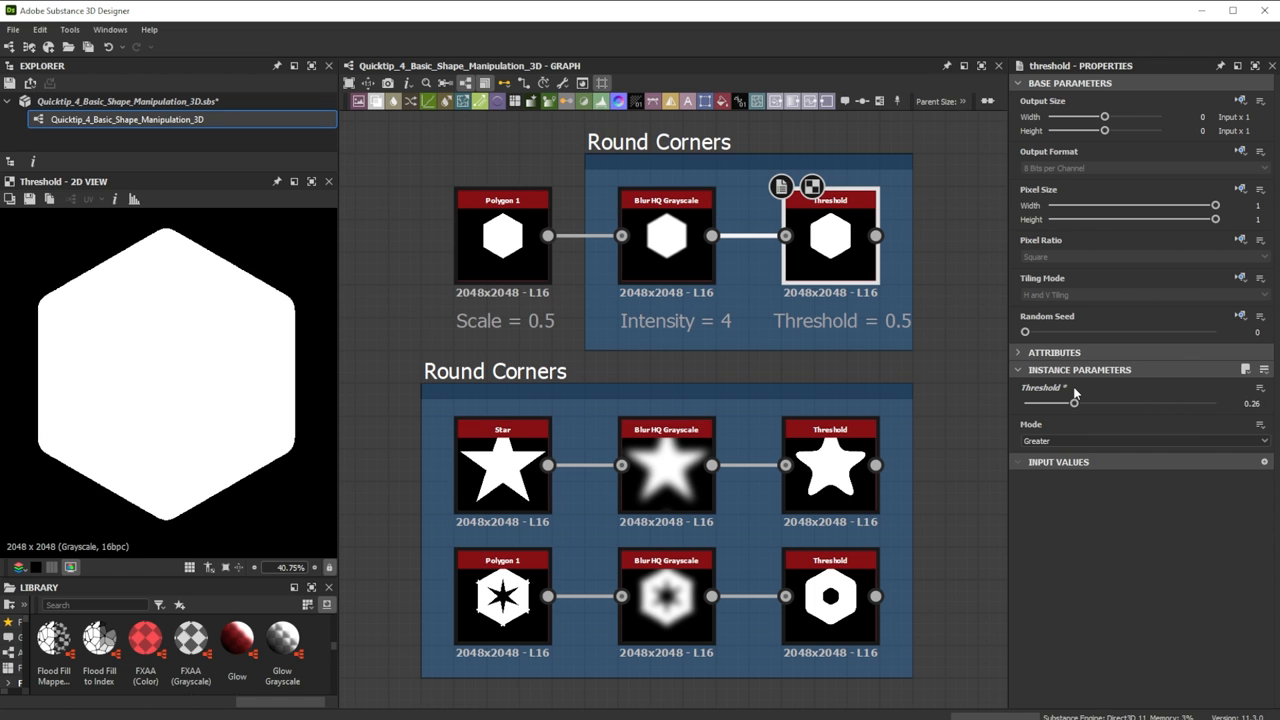
{"action": "left_click", "coordinate": [666, 236]}
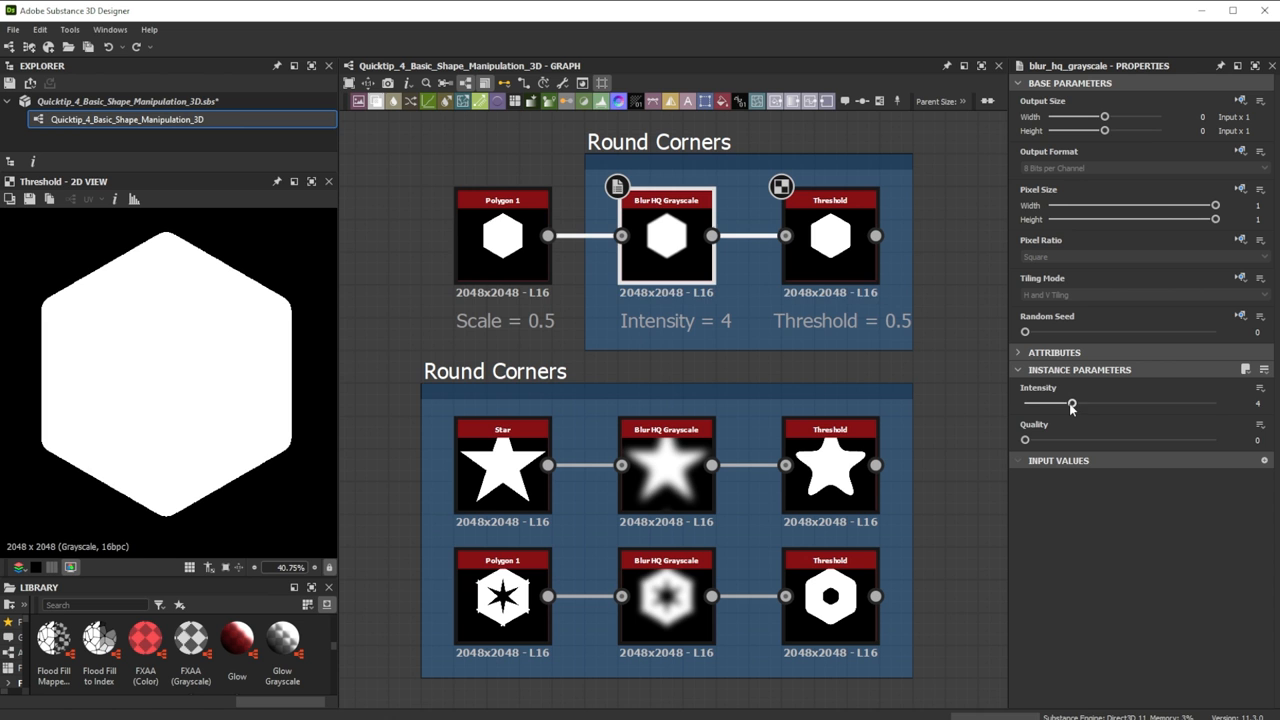
{"action": "left_click_drag", "start_coordinate": [1072, 404], "coordinate": [1216, 404]}
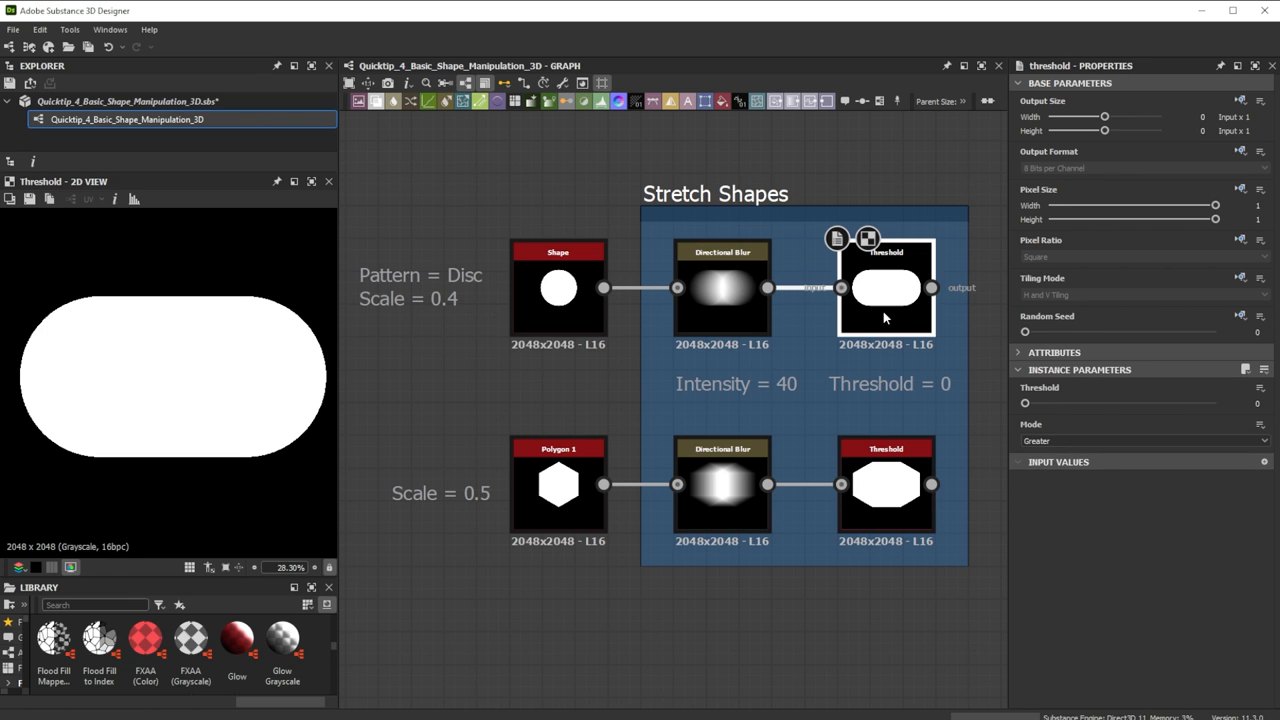
- Raise the stretched disc's Threshold to about 0.83 so the capsule narrows to a sliver
{"action": "left_click", "coordinate": [720, 288]}
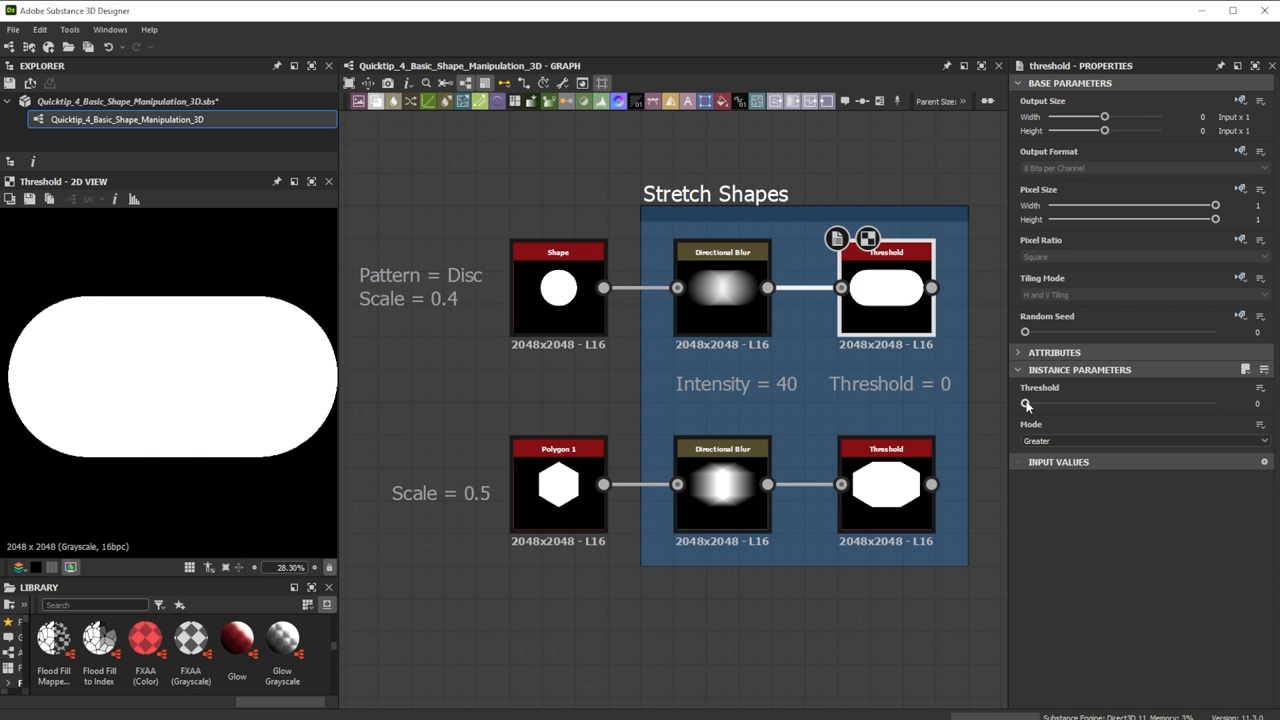
{"action": "left_click_drag", "start_coordinate": [1024, 404], "coordinate": [1184, 404]}
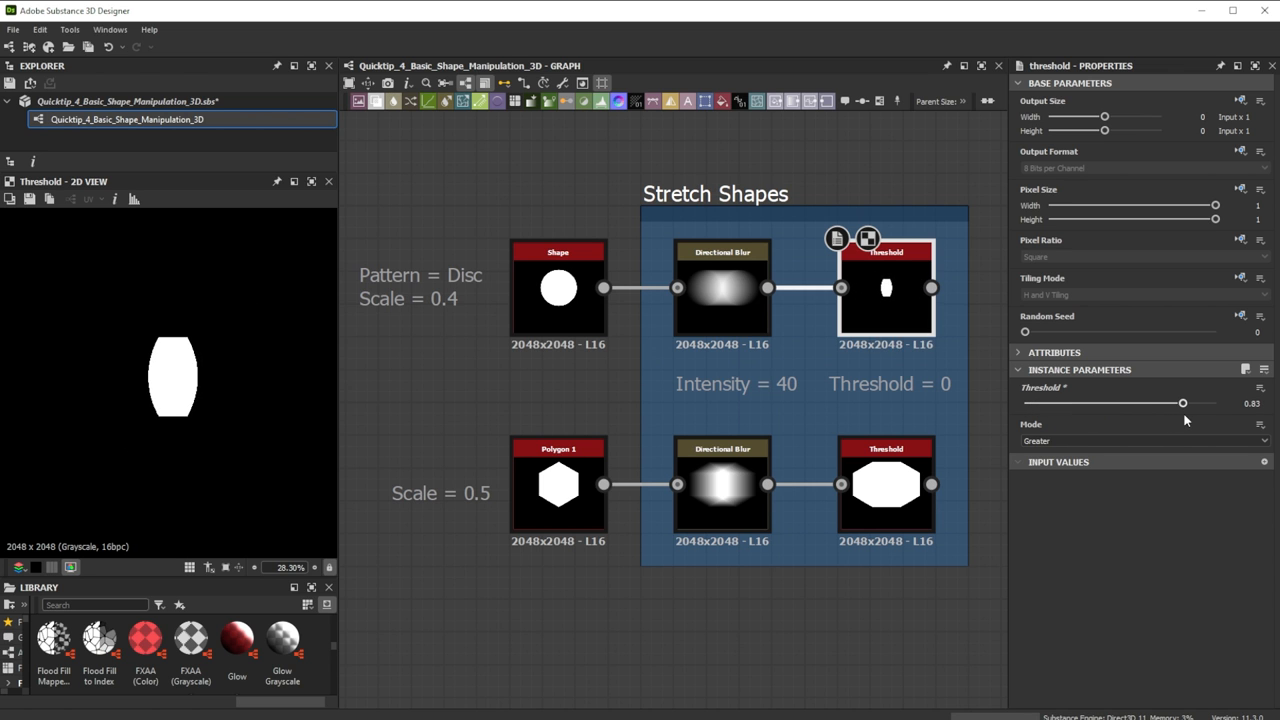
{"action": "left_click_drag", "start_coordinate": [1184, 404], "coordinate": [1024, 404]}
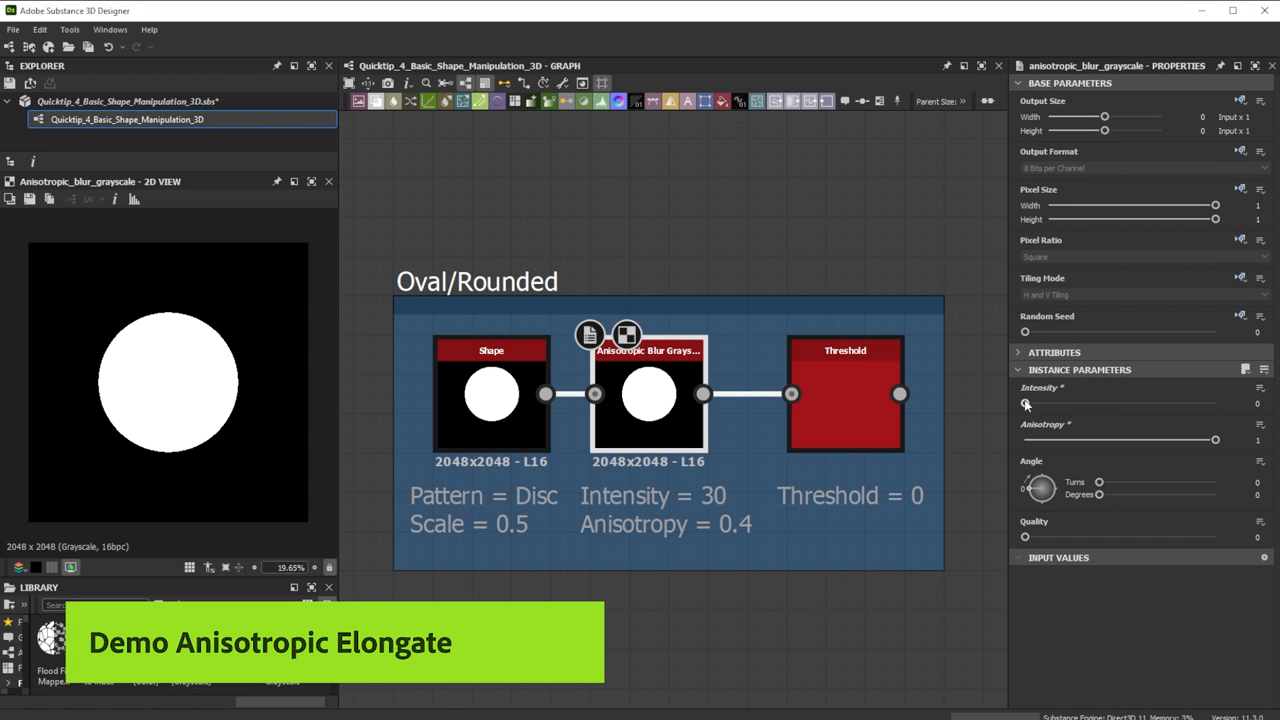
- Raise the disc's Anisotropic Blur Intensity and adjust Anisotropy until the thresholded shape becomes a rounded square
{"action": "left_click_drag", "start_coordinate": [1024, 402], "coordinate": [1120, 402]}
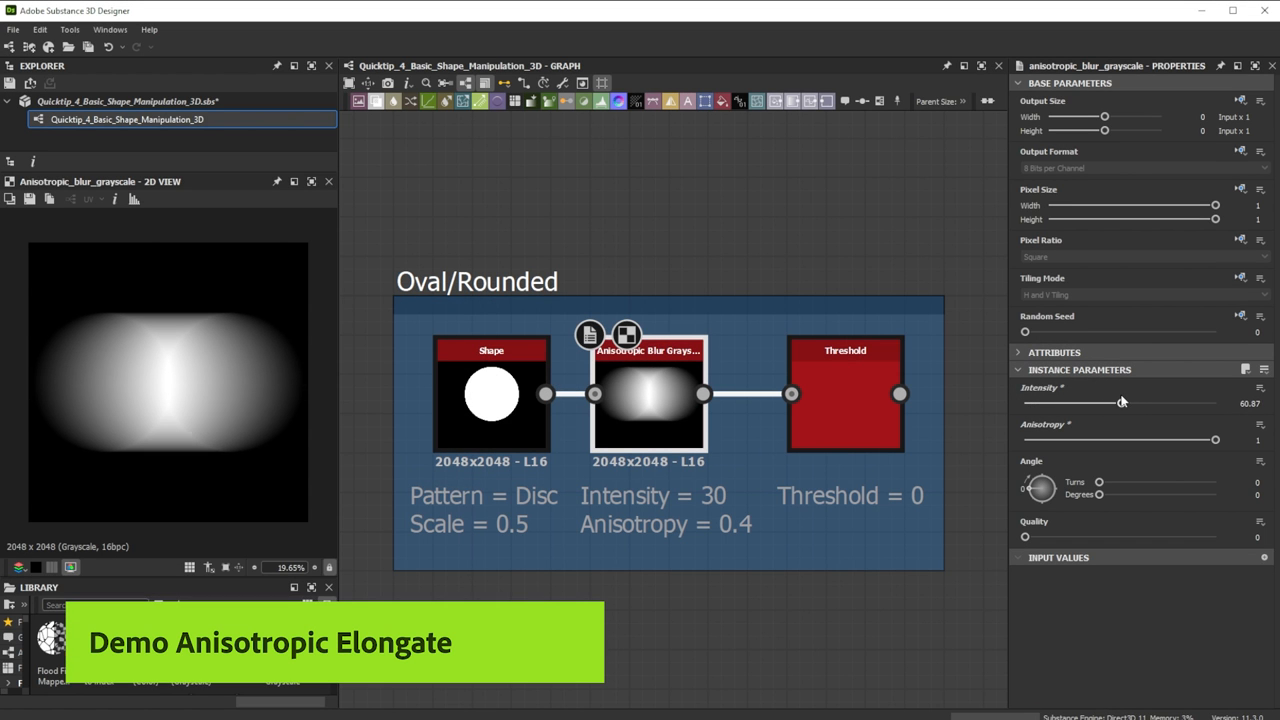
{"action": "left_click_drag", "start_coordinate": [1124, 402], "coordinate": [1120, 402]}
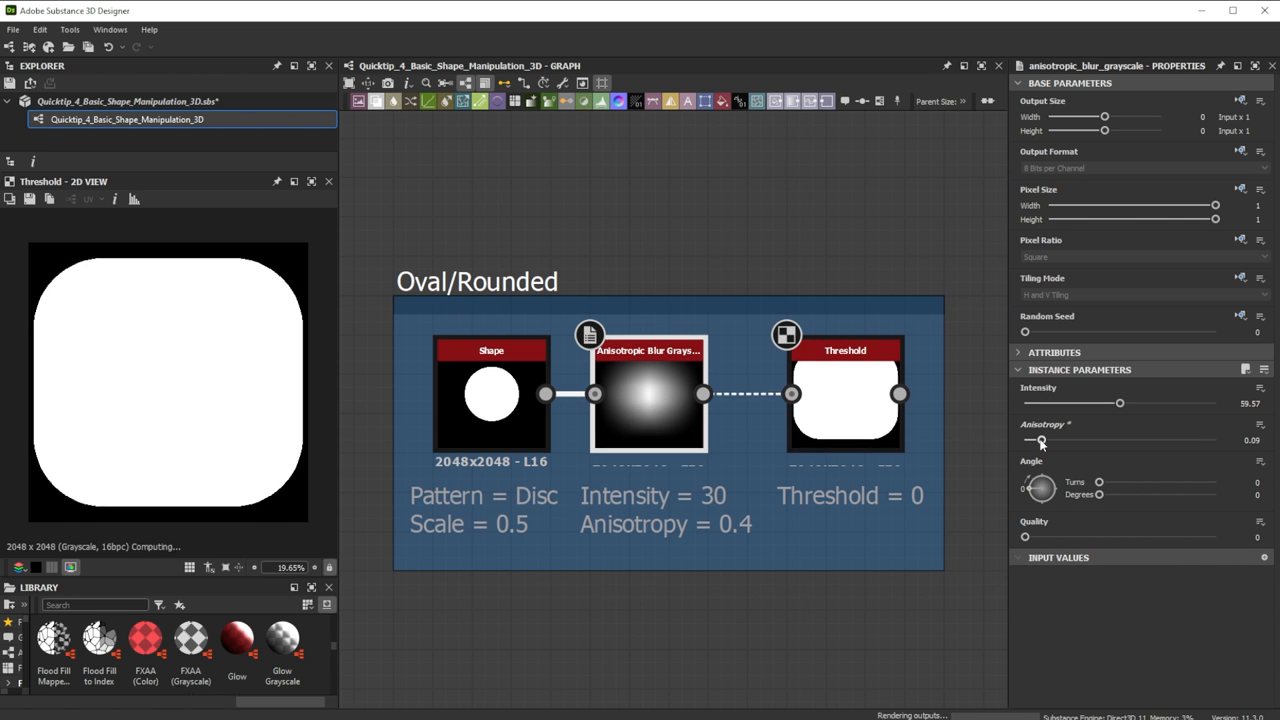
{"action": "left_click_drag", "start_coordinate": [1040, 440], "coordinate": [1072, 440]}
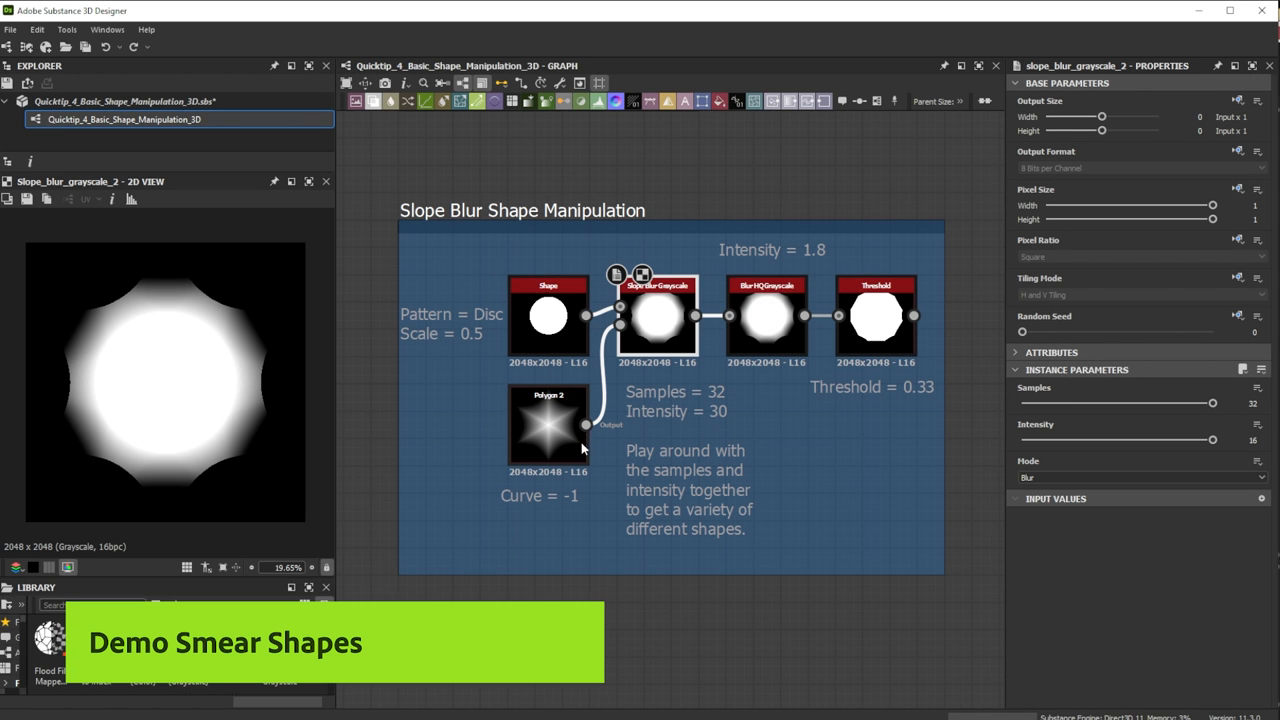
- Increase the Gradient of the Polygon 2 star that drives the smear
{"action": "left_click", "coordinate": [548, 424]}
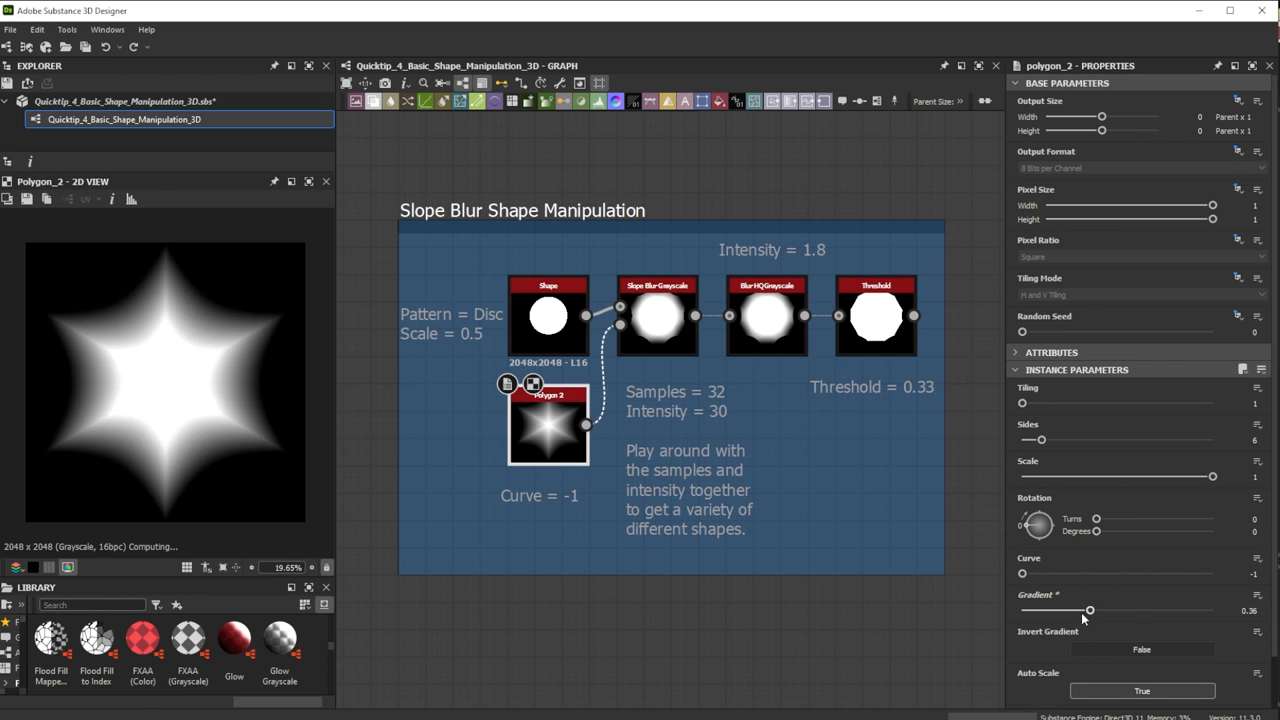
{"action": "left_click_drag", "start_coordinate": [1090, 608], "coordinate": [1212, 608]}
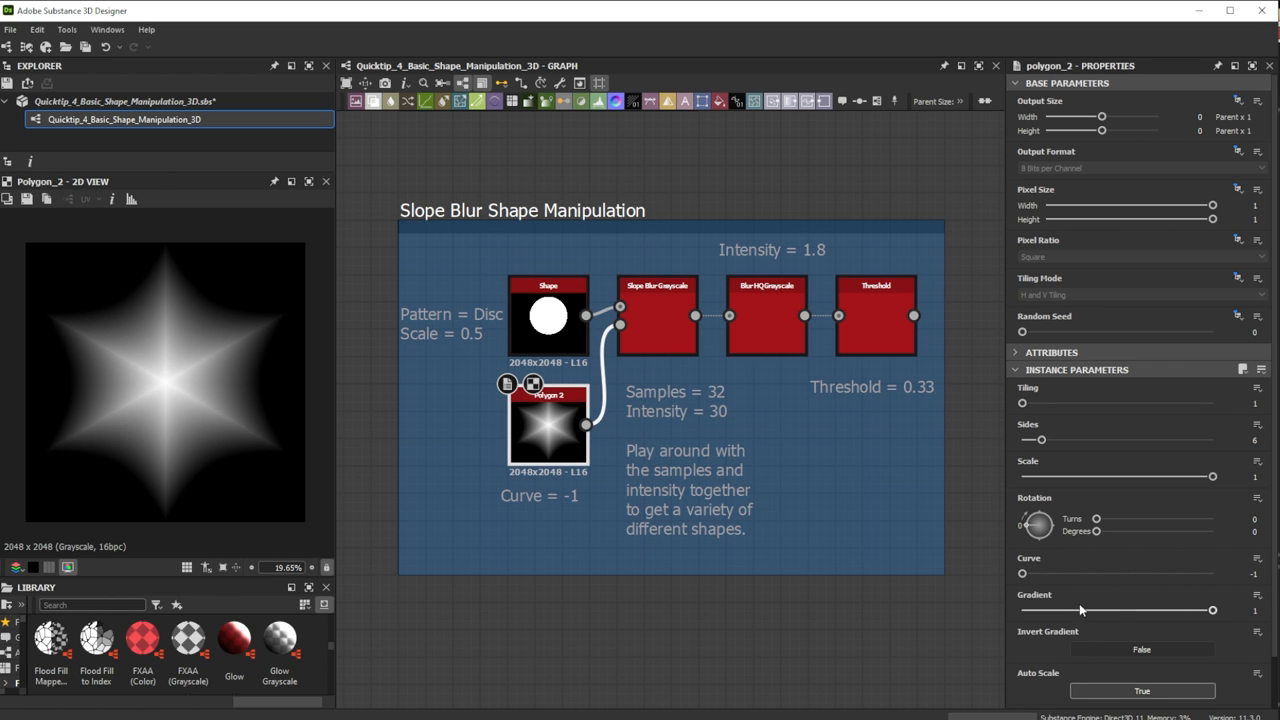
{"action": "left_click_drag", "start_coordinate": [1022, 572], "coordinate": [1040, 572]}
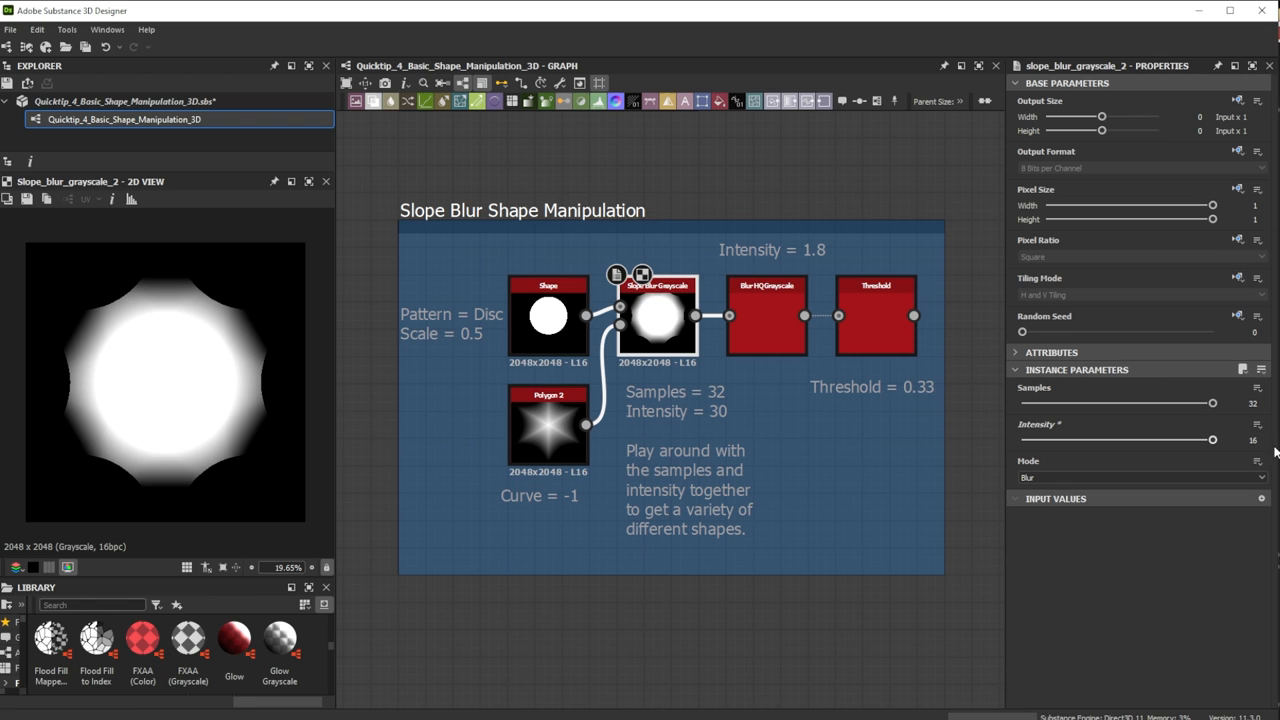
{"action": "mouse_move", "coordinate": [212, 380]}
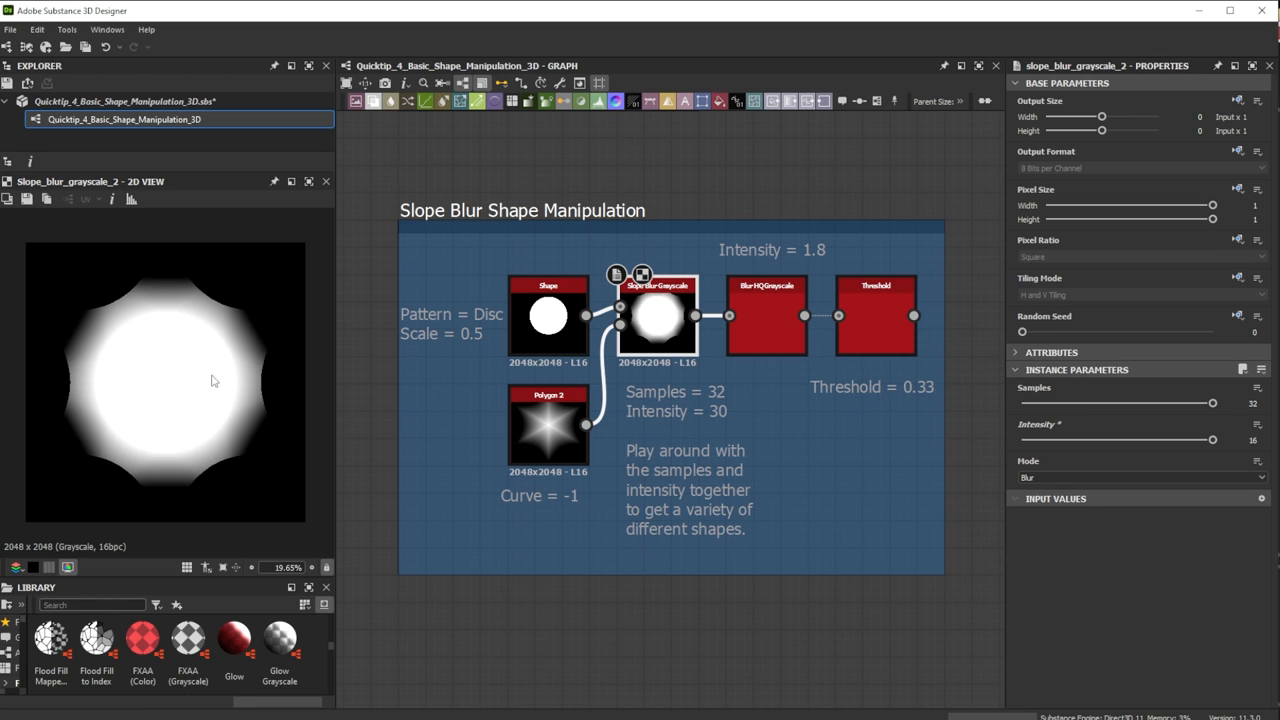
{"action": "mouse_move", "coordinate": [716, 348]}
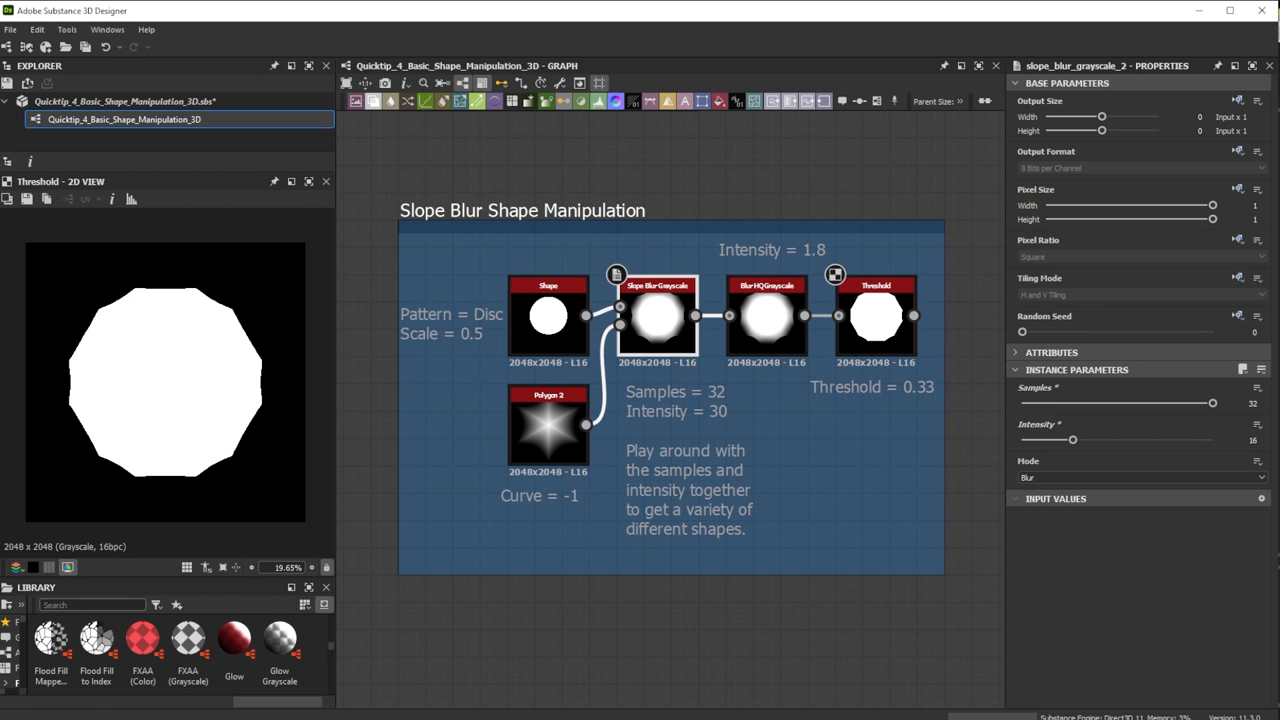
- Lower the Slope Blur Samples and set Intensity to about 20 so the disc forms petal shapes
{"action": "left_click_drag", "start_coordinate": [1212, 404], "coordinate": [1036, 404]}
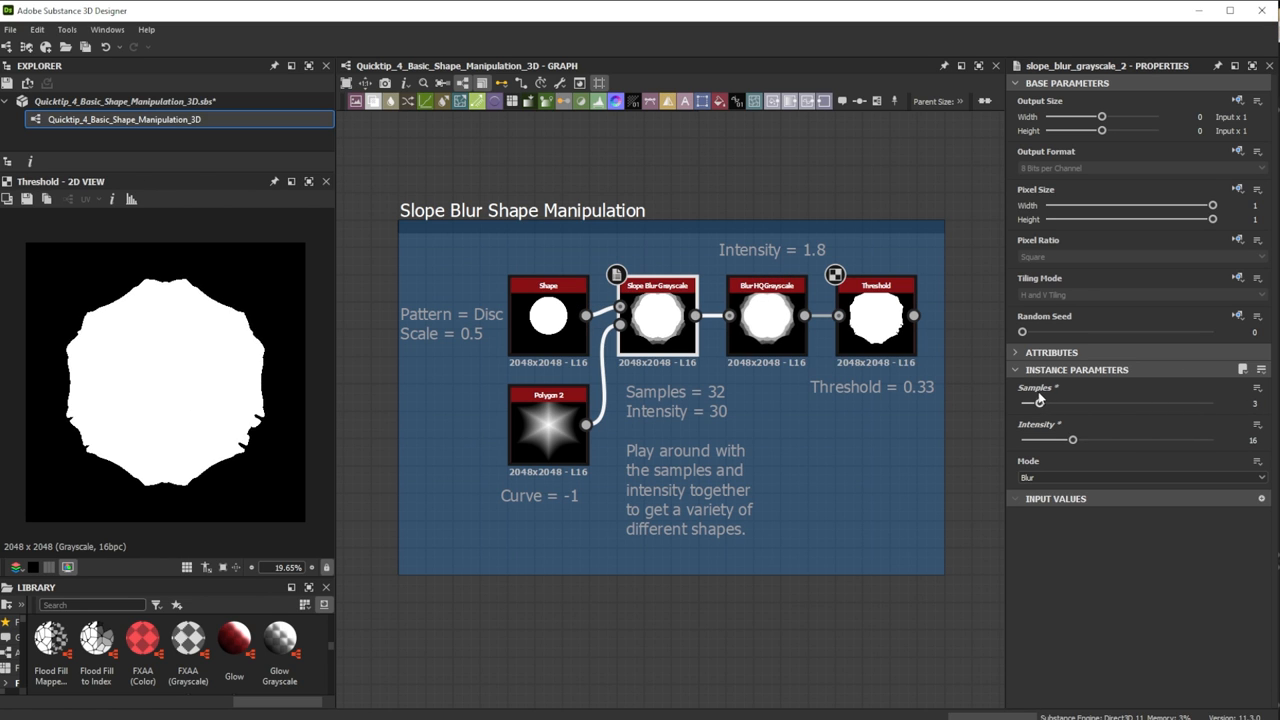
{"action": "left_click_drag", "start_coordinate": [1076, 440], "coordinate": [1108, 440]}
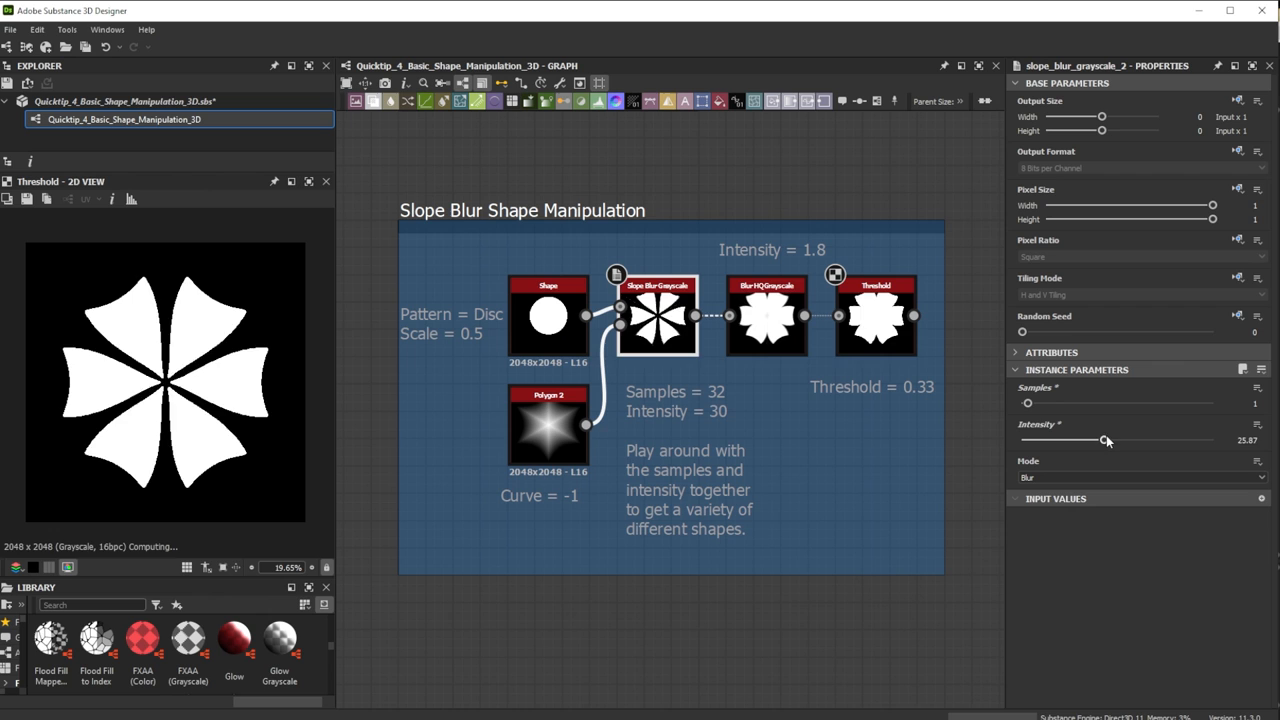
{"action": "left_click_drag", "start_coordinate": [1104, 440], "coordinate": [1022, 440]}
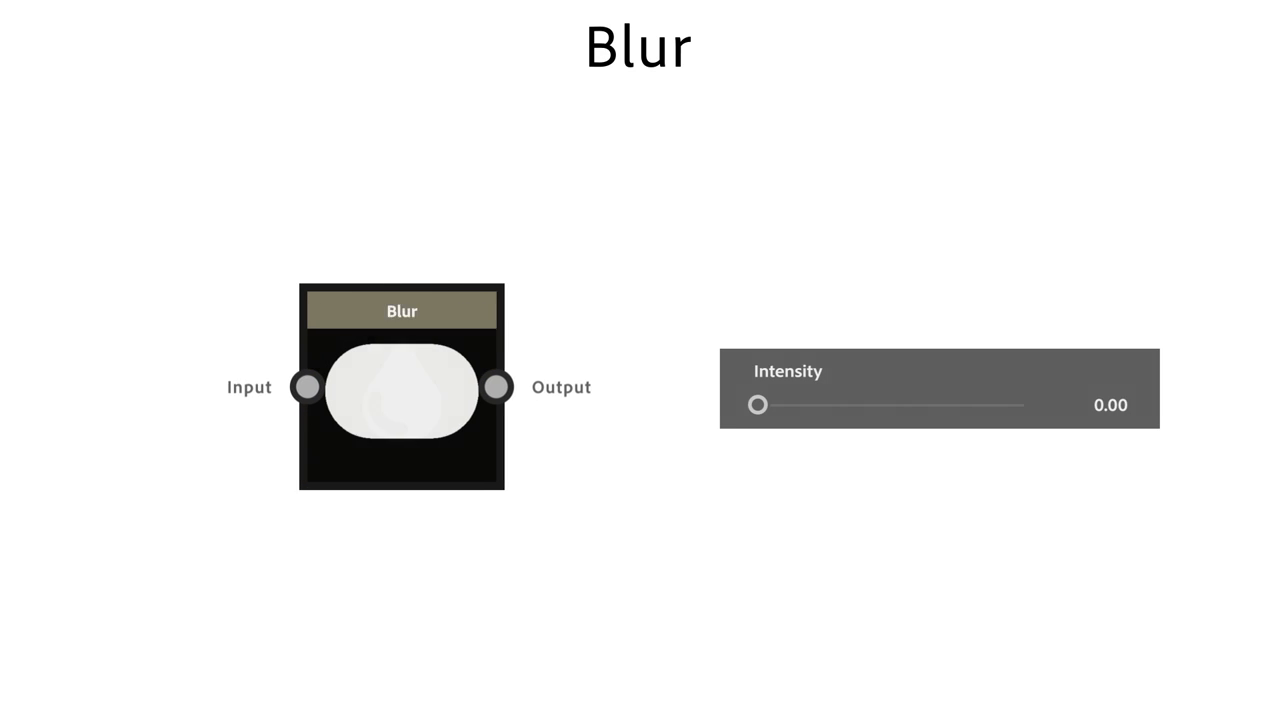
{"action": "left_click_drag", "start_coordinate": [758, 404], "coordinate": [906, 404]}
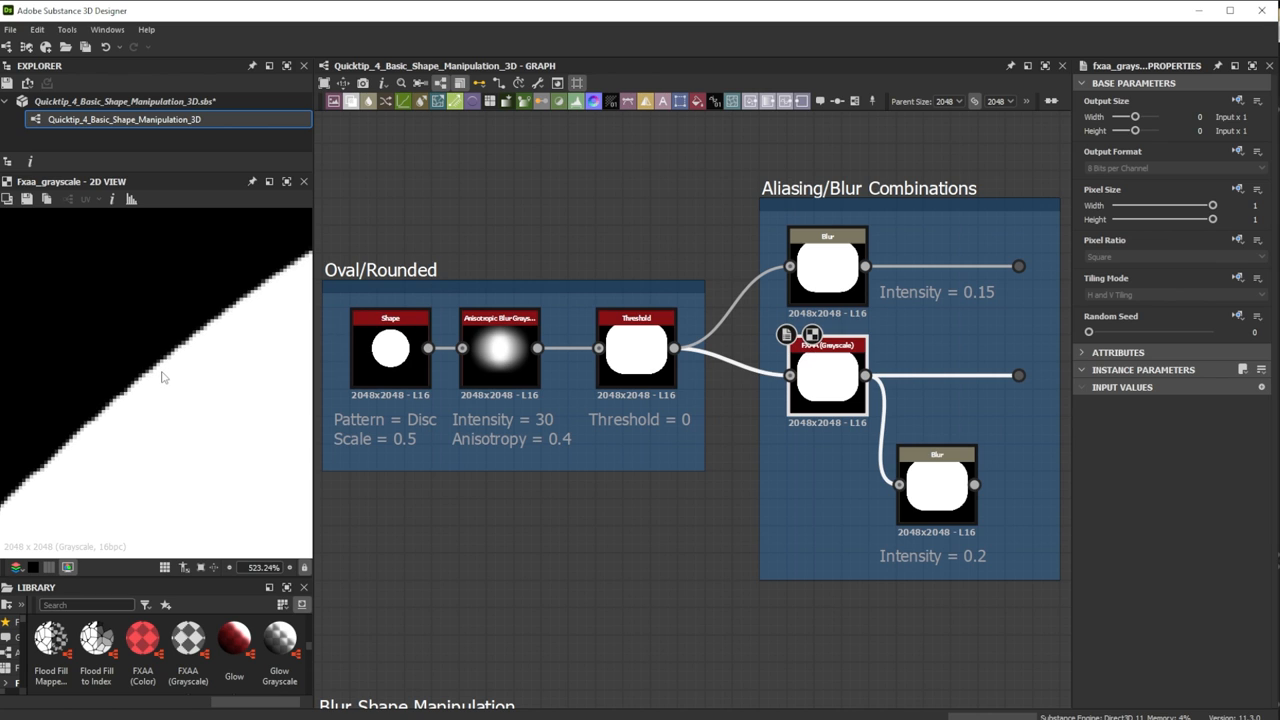
- Compare the jagged thresholded edge with its FXAA anti-aliased version and tweak the softening Blur Intensity
{"action": "left_click", "coordinate": [636, 348]}
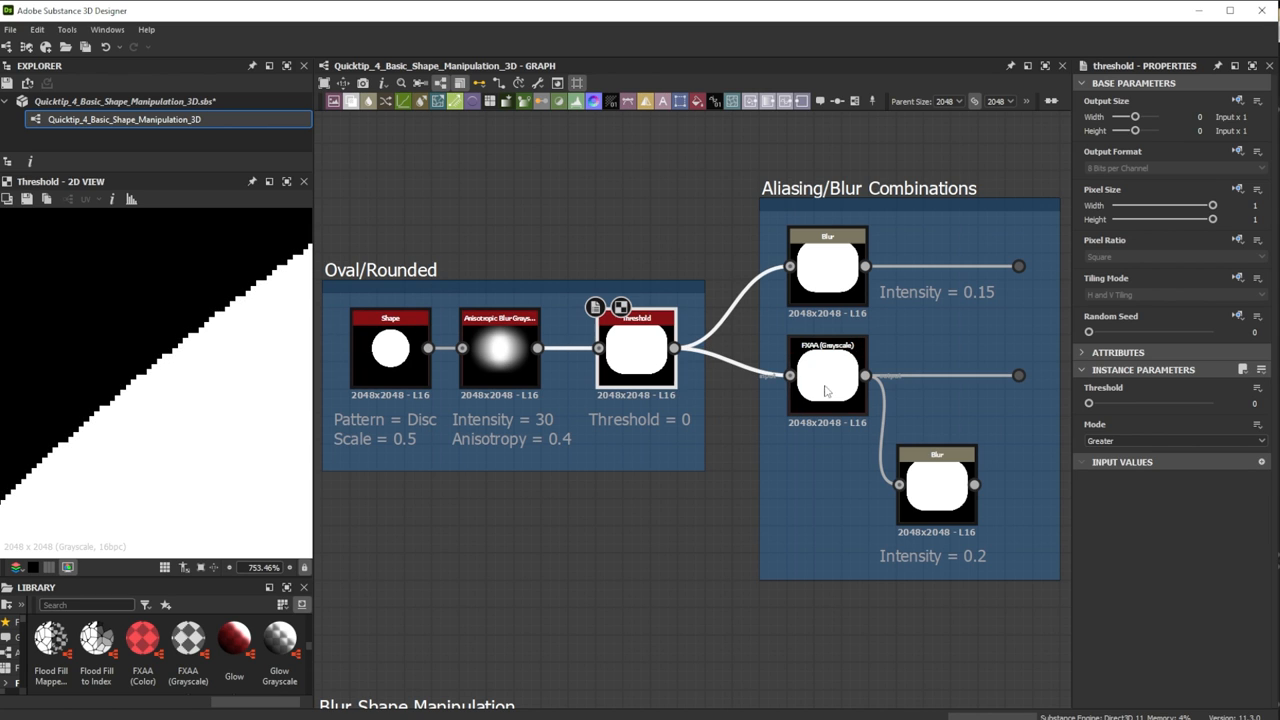
{"action": "left_click", "coordinate": [828, 376]}
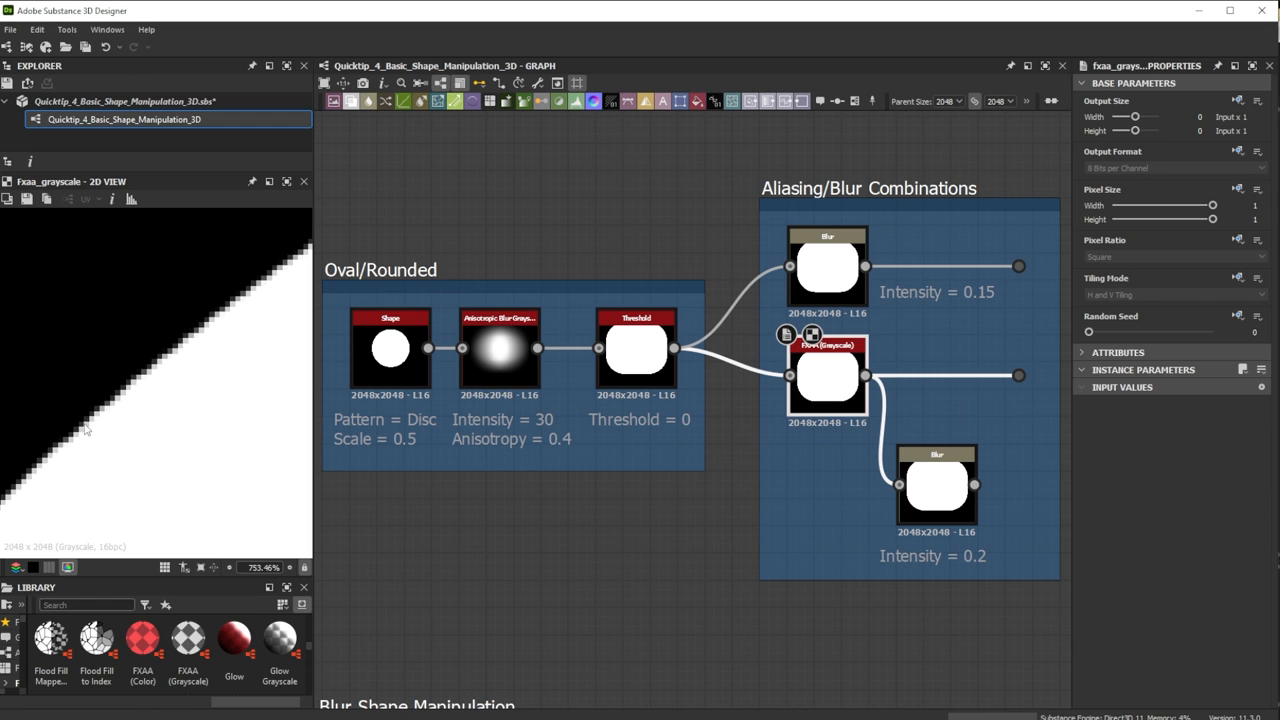
{"action": "left_click", "coordinate": [828, 264]}
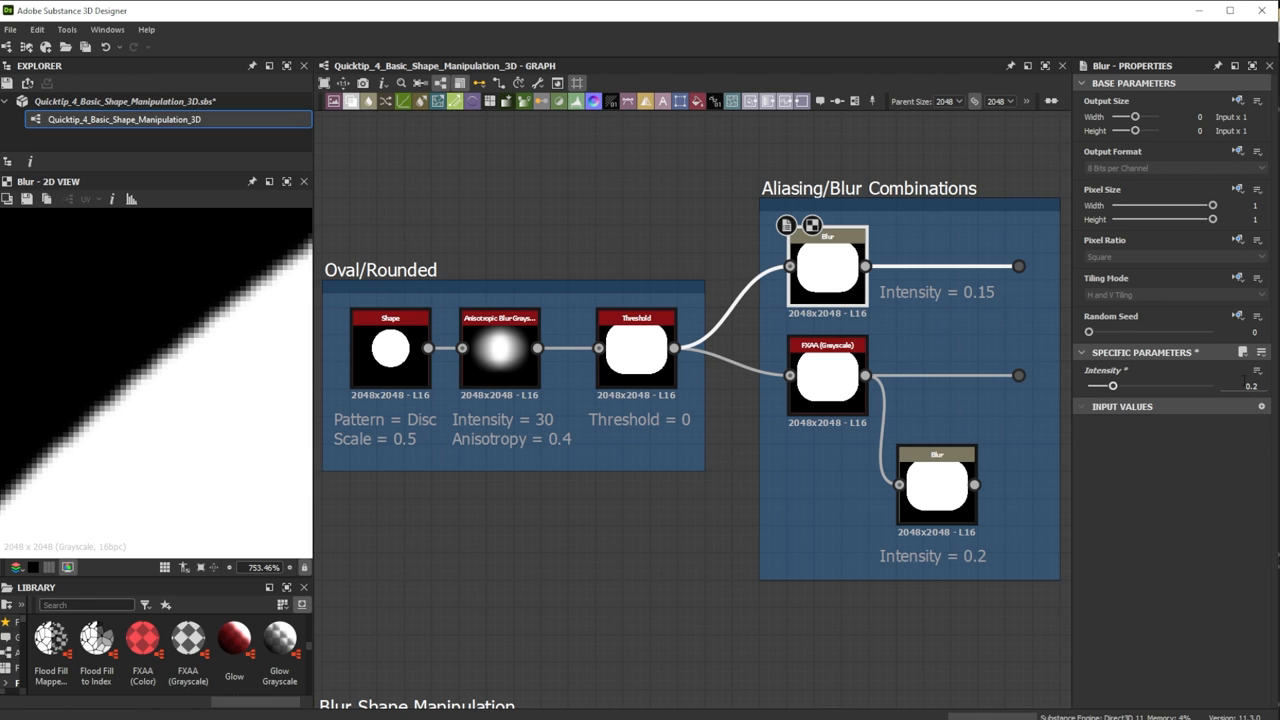
{"action": "left_click_drag", "start_coordinate": [1110, 384], "coordinate": [1096, 384]}
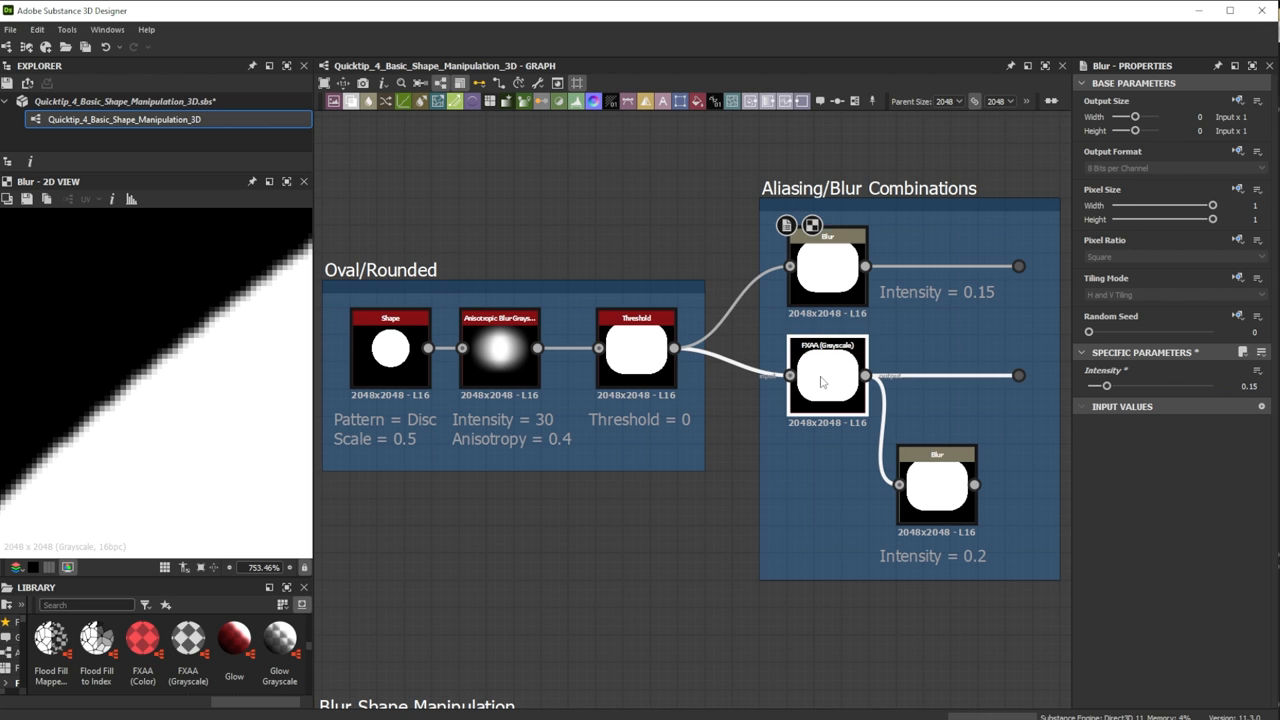
- Preview the anti-aliased and blurred edge results, then bring the whole demo-shapes graph into view
{"action": "left_click", "coordinate": [828, 376]}
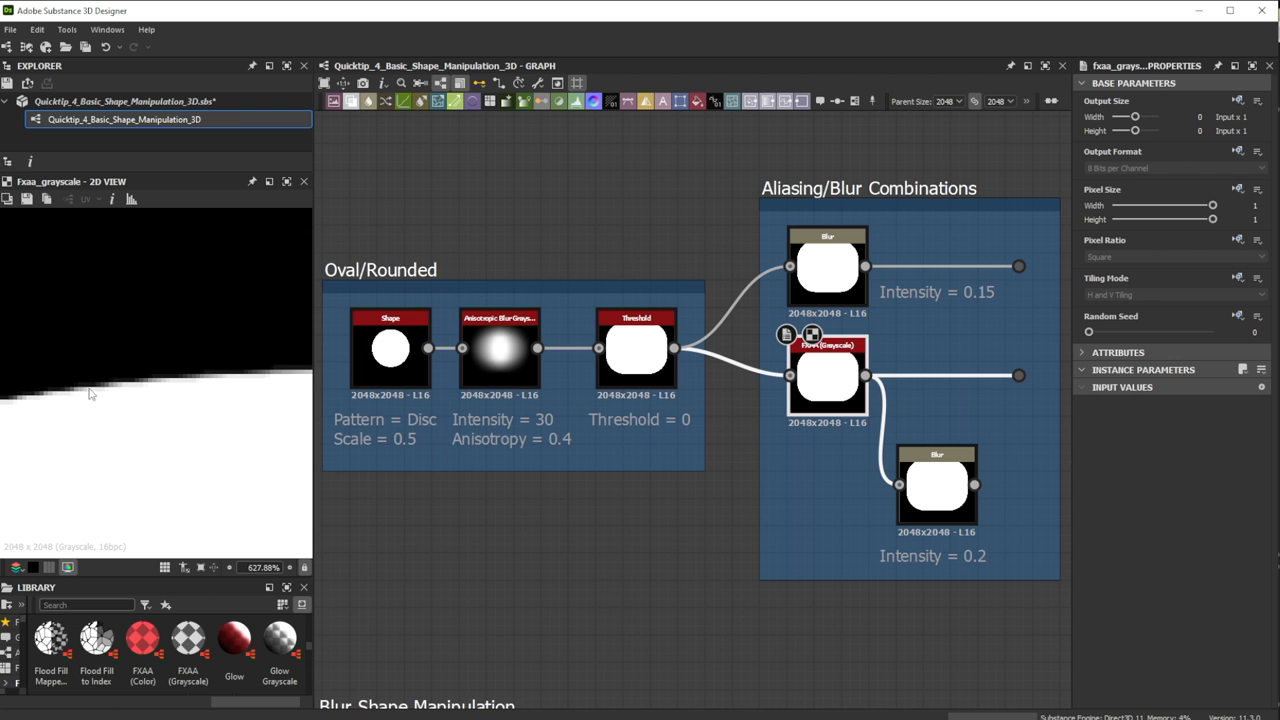
{"action": "left_click", "coordinate": [828, 376]}
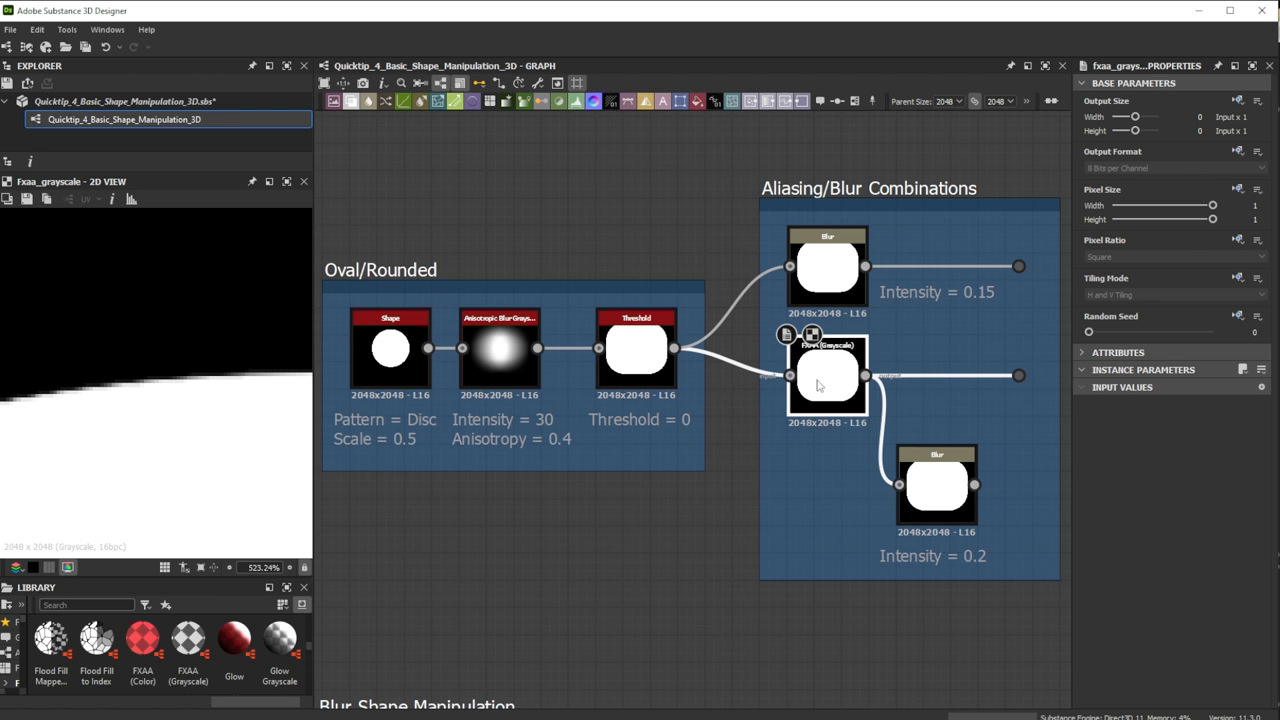
{"action": "left_click", "coordinate": [936, 486]}
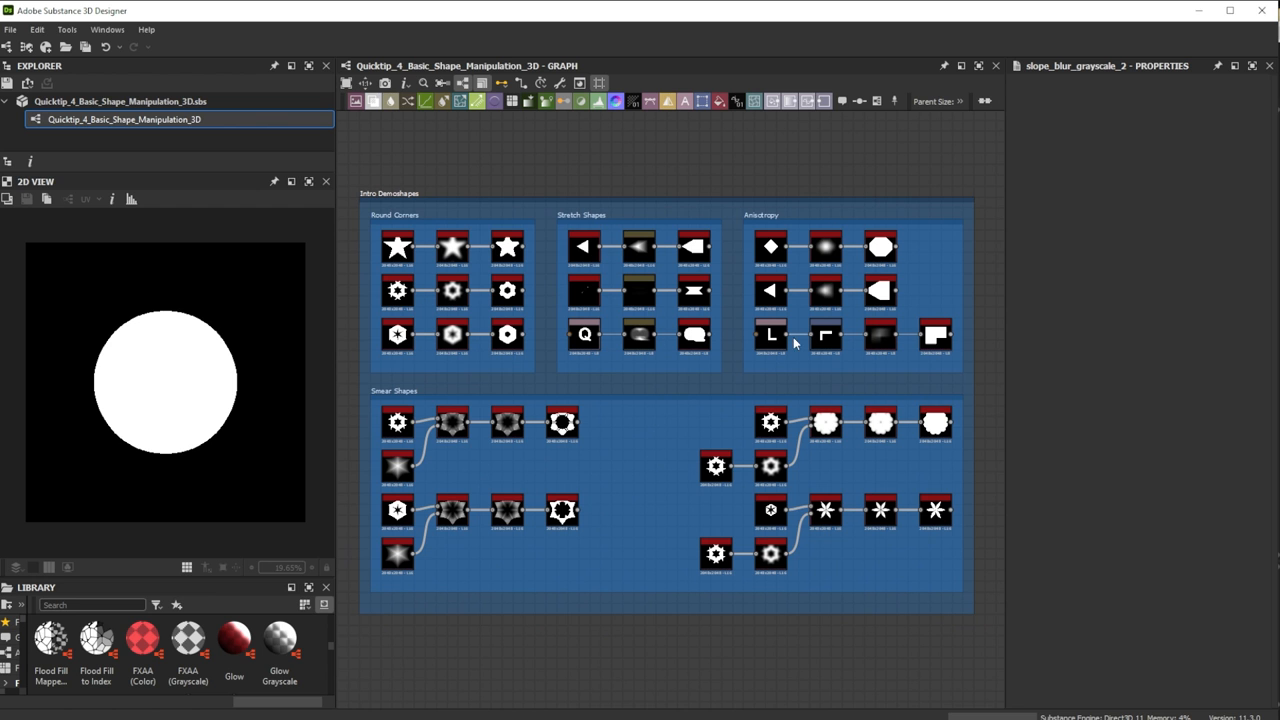
{"action": "mouse_move", "coordinate": [770, 678]}
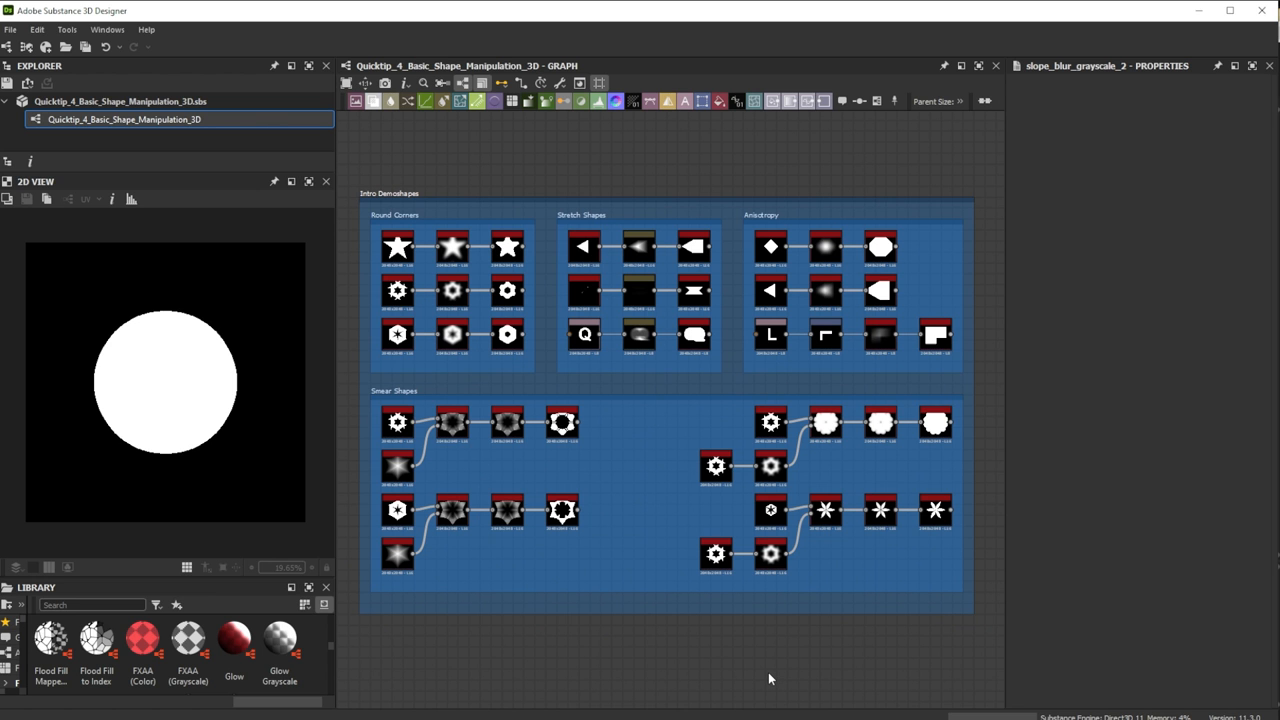